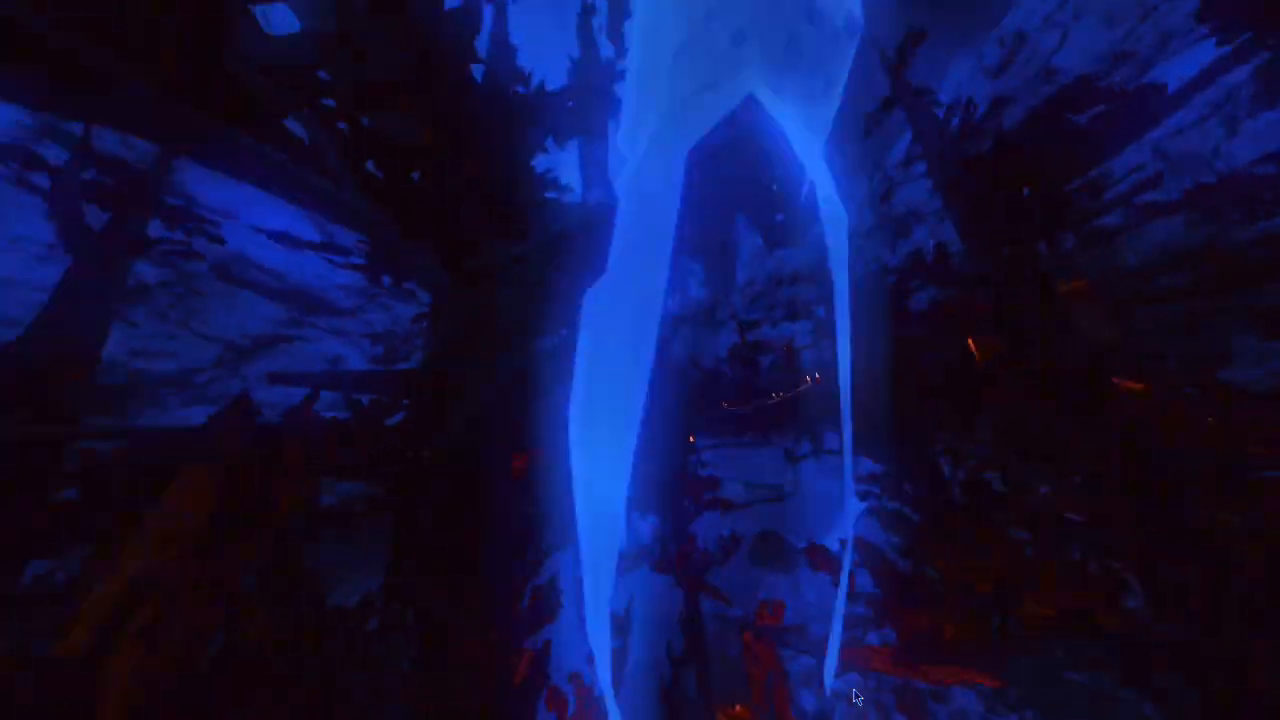
{"action": "mouse_move", "coordinate": [856, 696]}
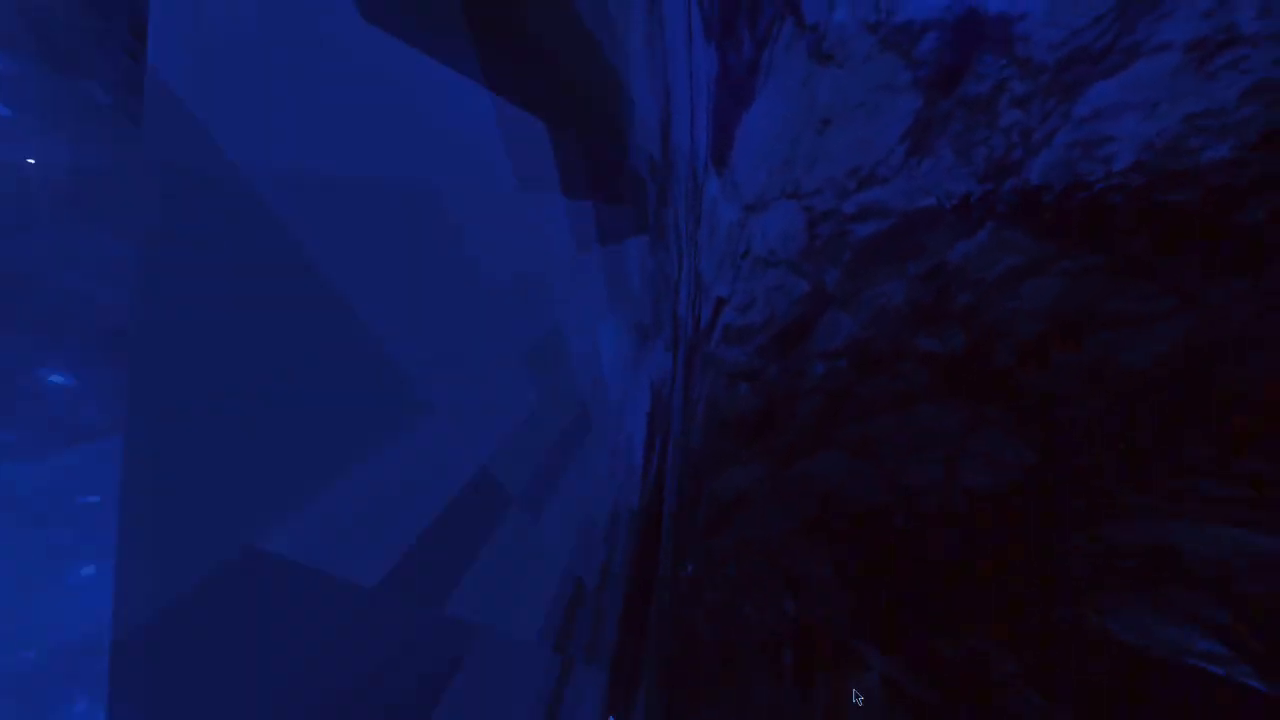